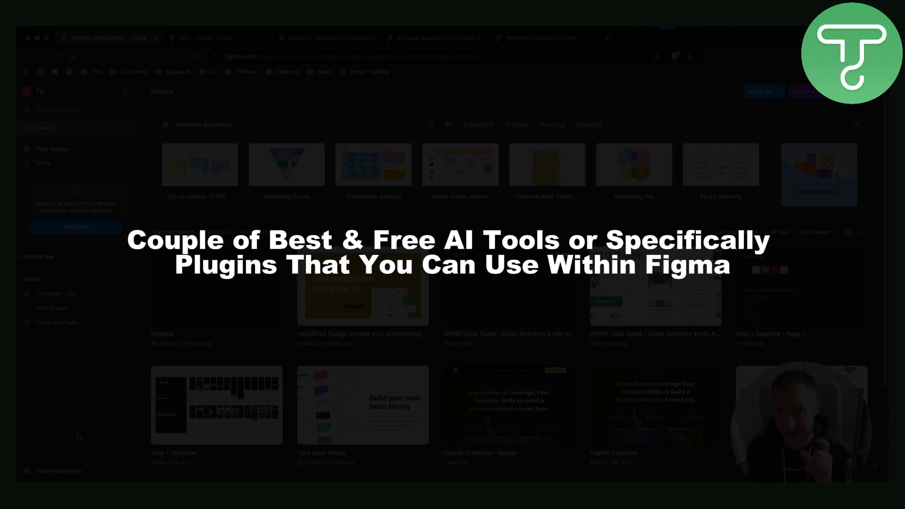
Step: Show the GPT - TextAI plugin page and scroll through its About description
click(216, 38)
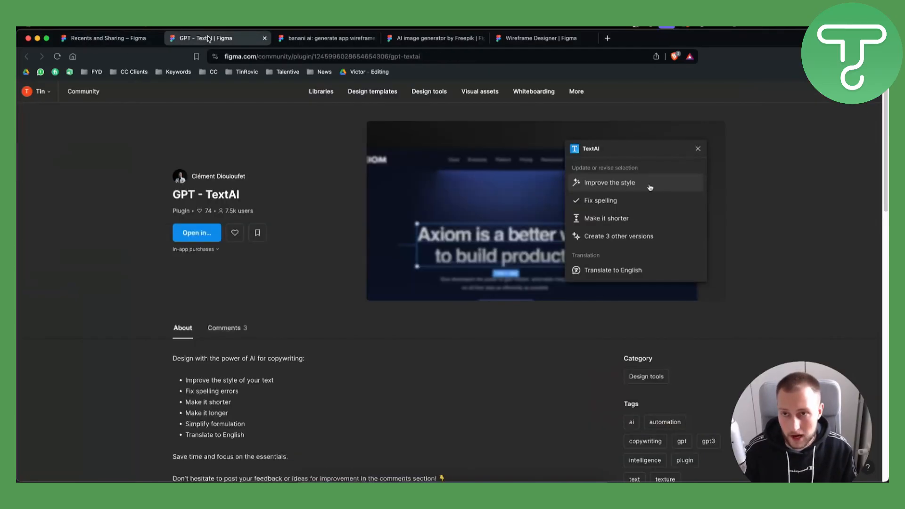
mouse_move(139, 256)
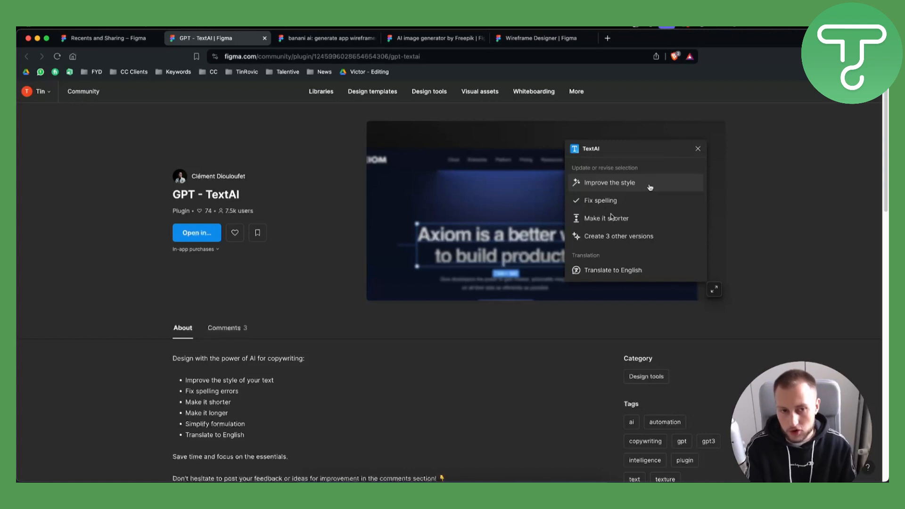
mouse_move(557, 239)
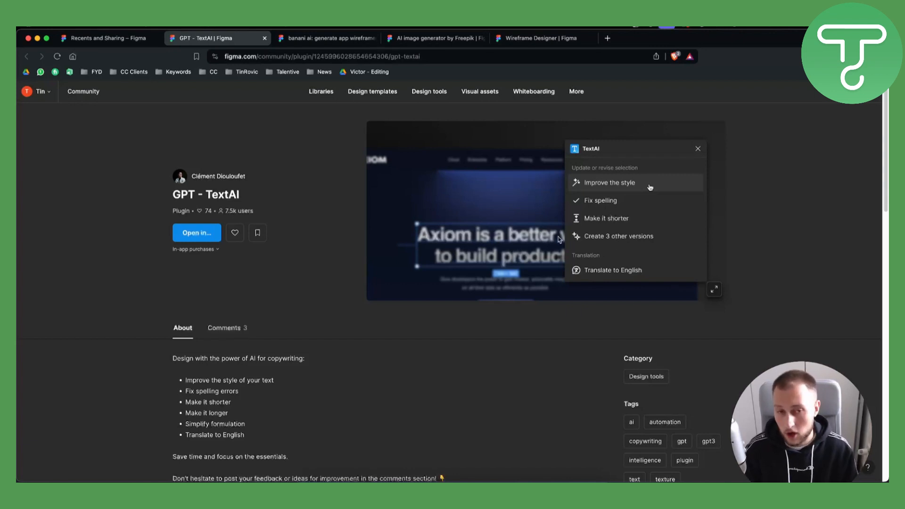
scroll(down, 3)
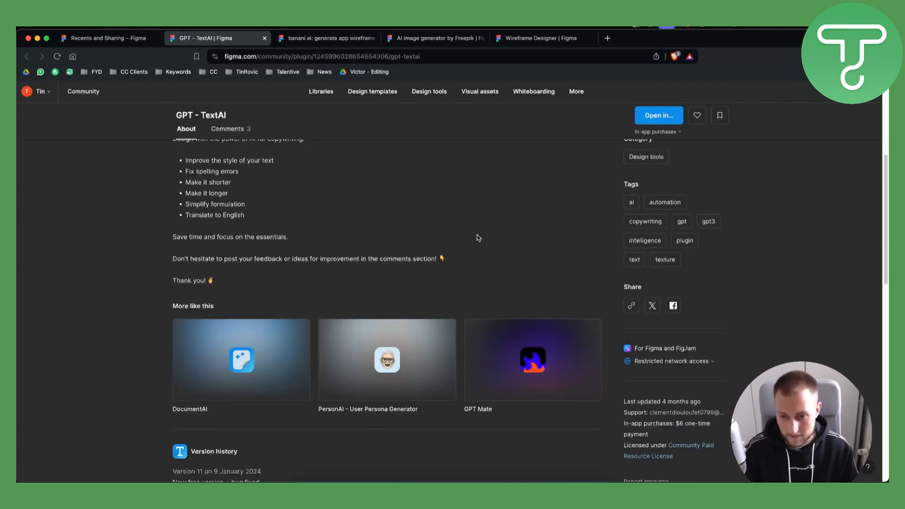
scroll(up, 3)
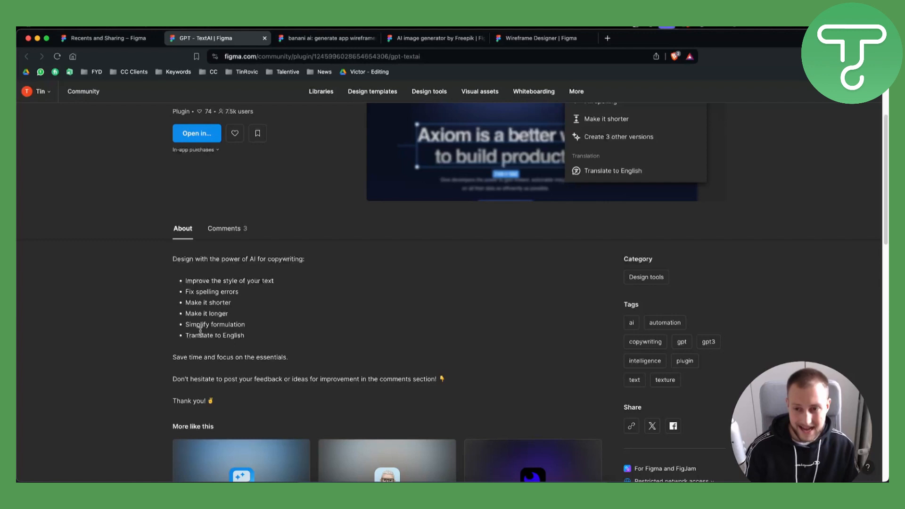
scroll(down, 3)
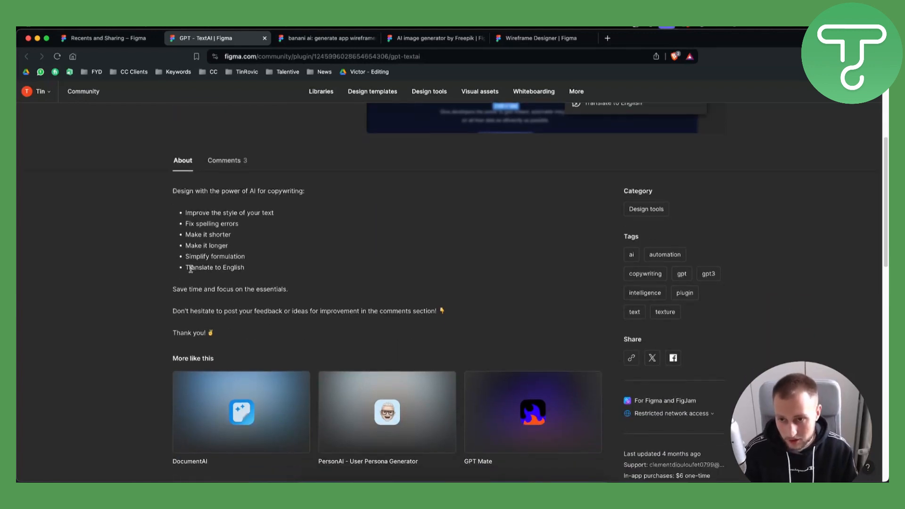
scroll(down, 3)
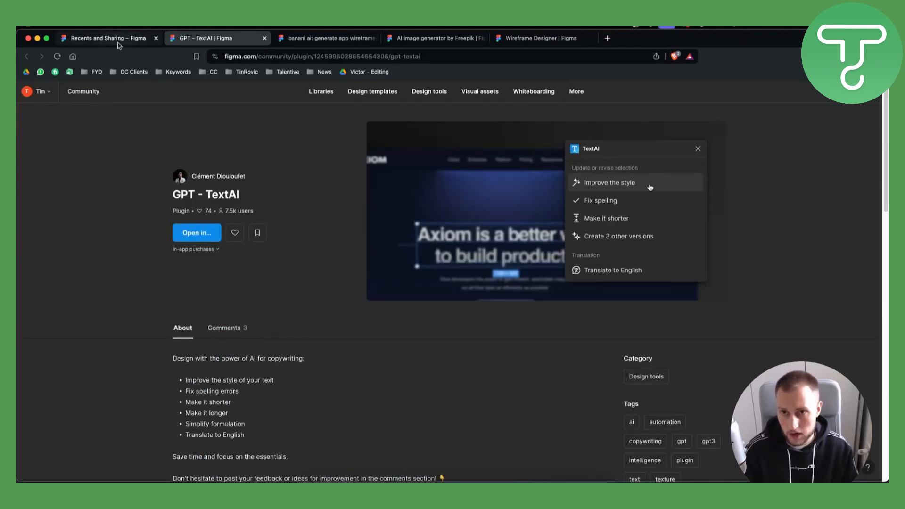
mouse_move(262, 183)
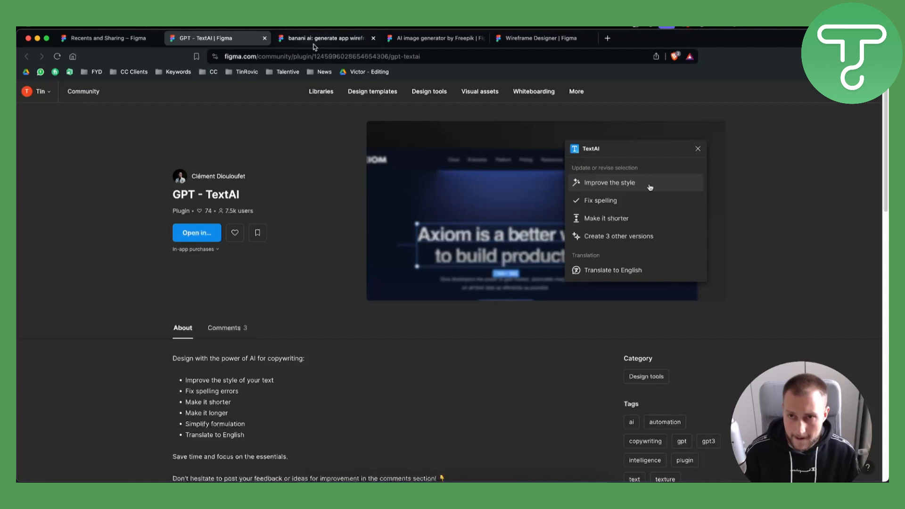
Step: Show the banani ai page's second preview image and review its Details list
click(325, 38)
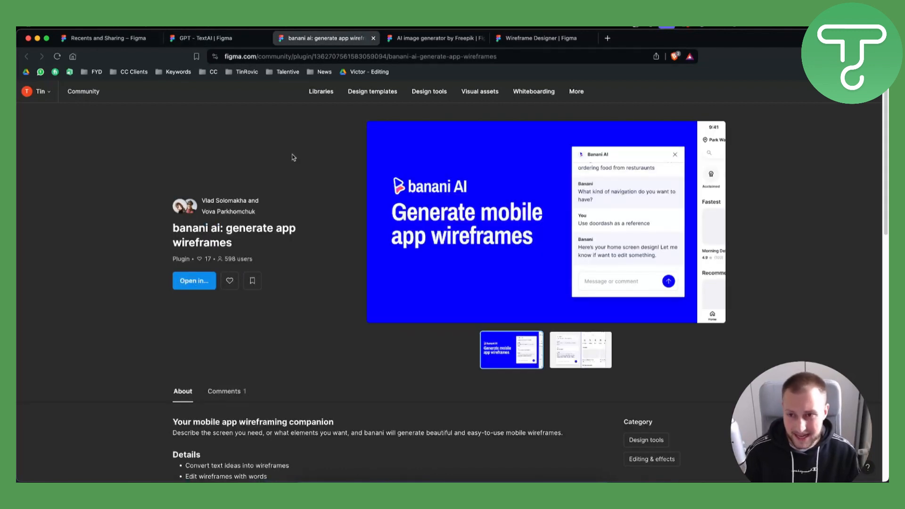
mouse_move(296, 141)
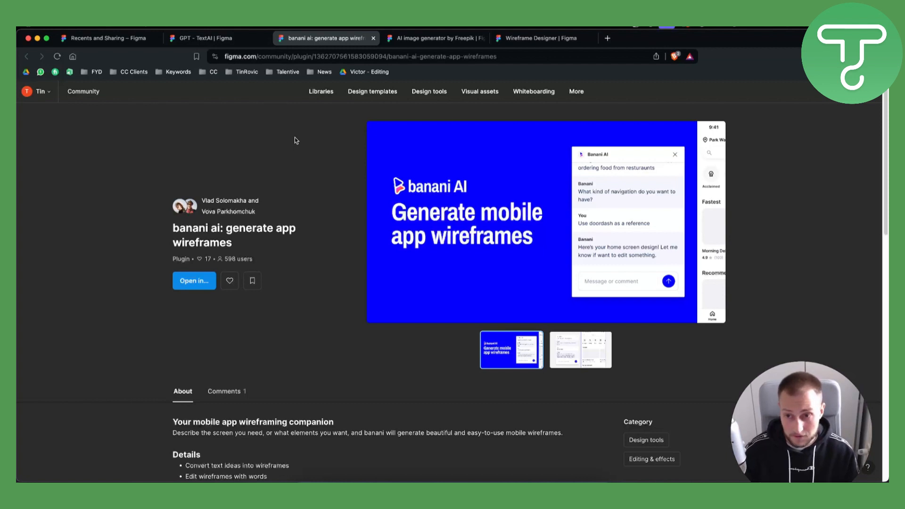
click(580, 350)
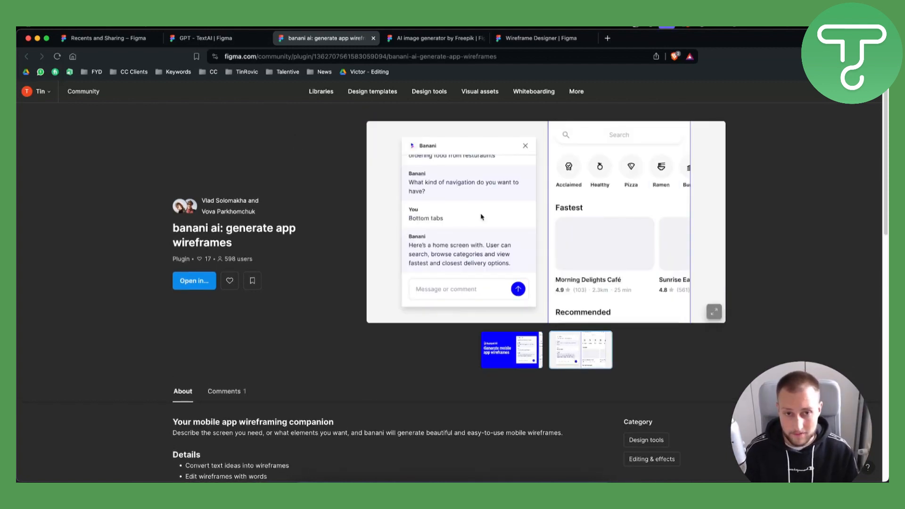
mouse_move(612, 216)
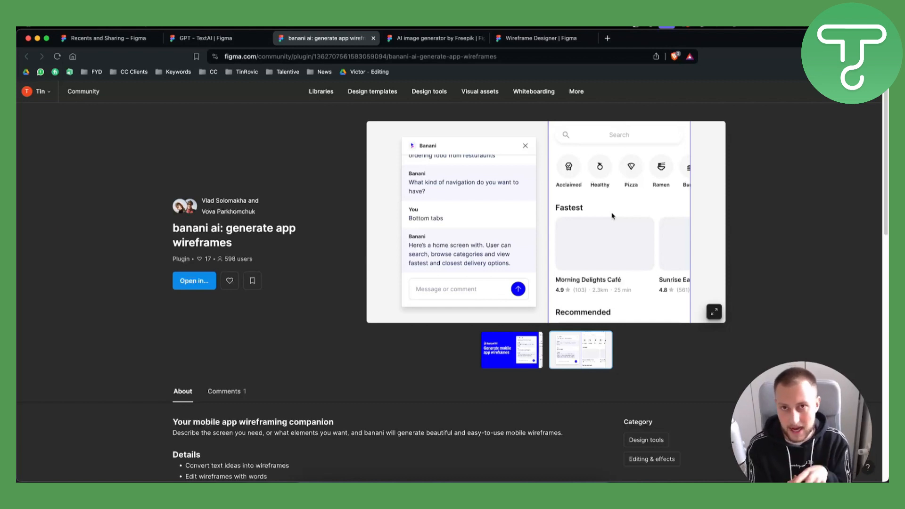
mouse_move(404, 272)
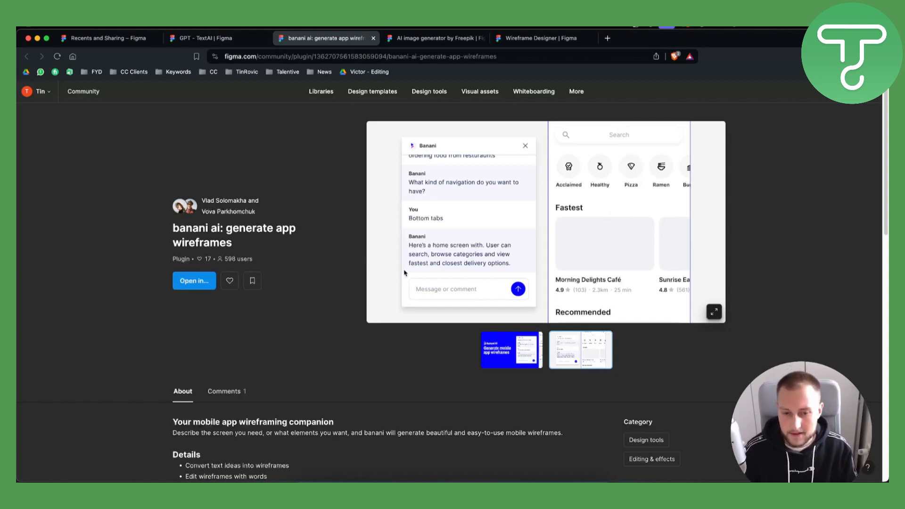
scroll(down, 3)
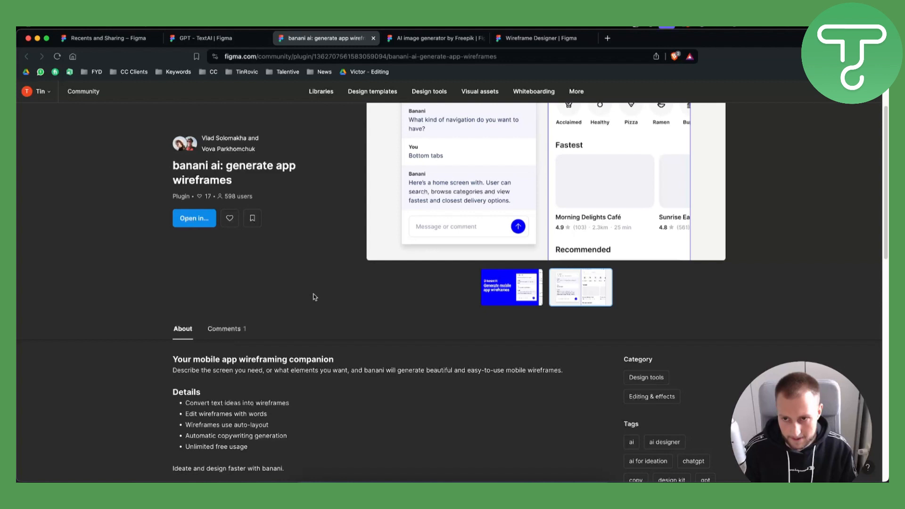
mouse_move(291, 305)
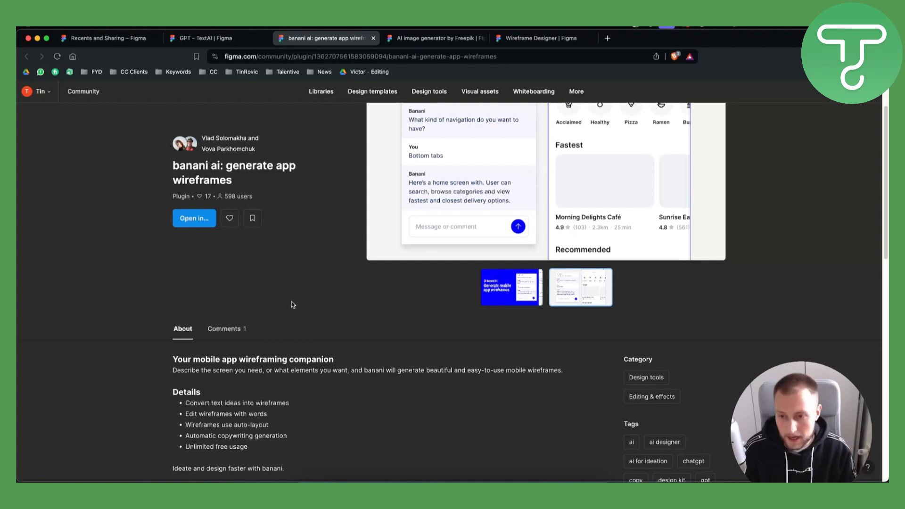
scroll(down, 3)
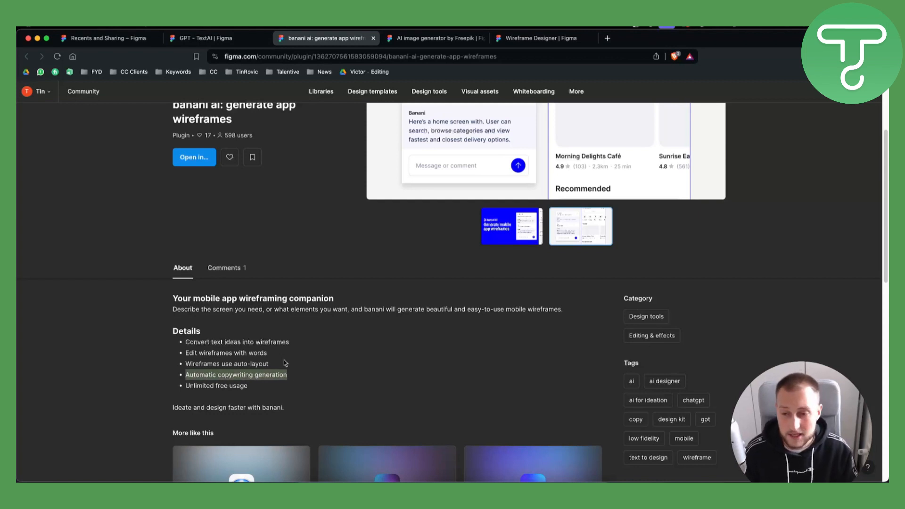
click(208, 38)
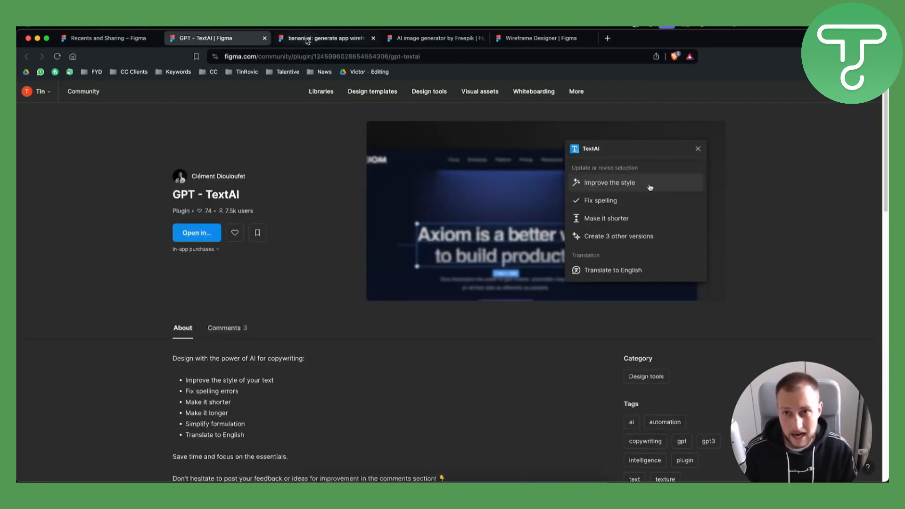
click(323, 38)
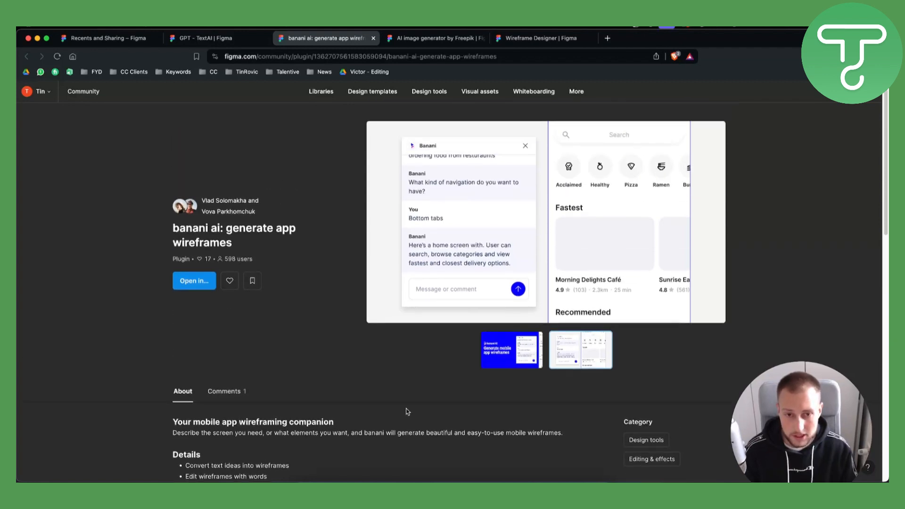
mouse_move(258, 352)
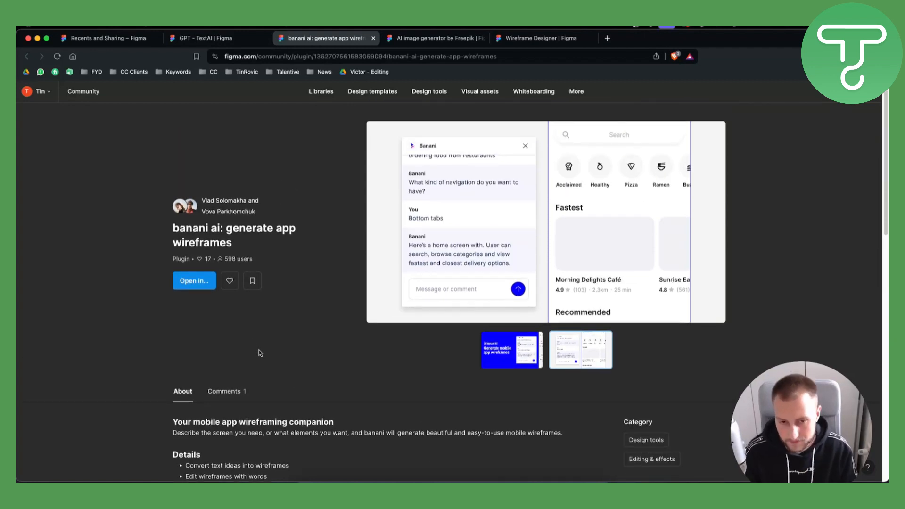
Step: Read the Freepik AI image generator's About section on free daily generations, then return to top
click(434, 38)
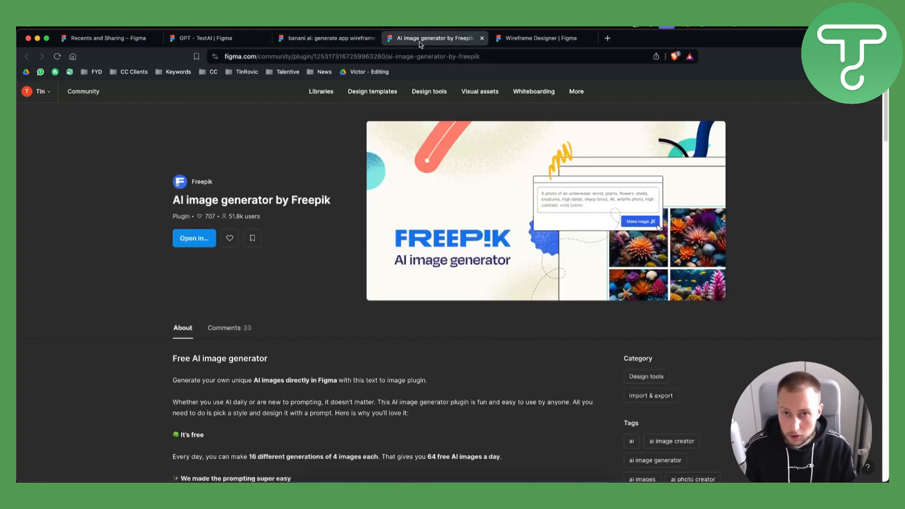
mouse_move(291, 170)
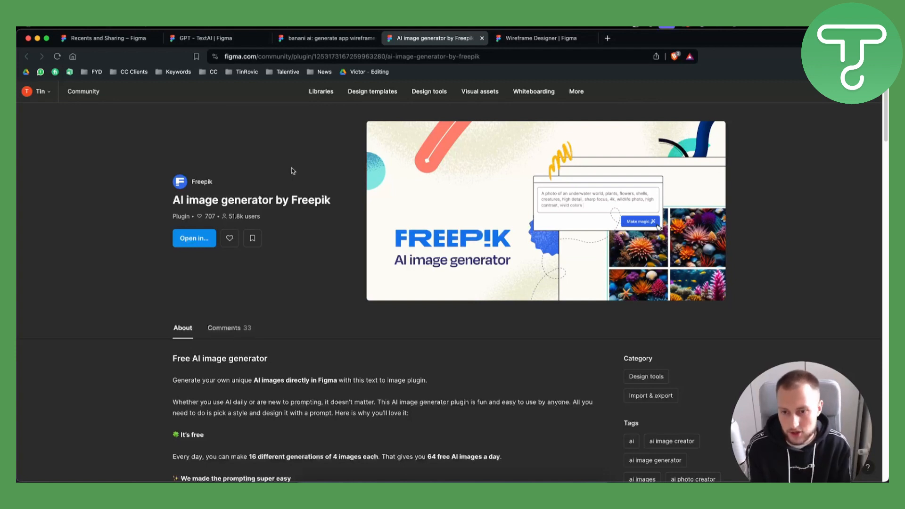
mouse_move(237, 301)
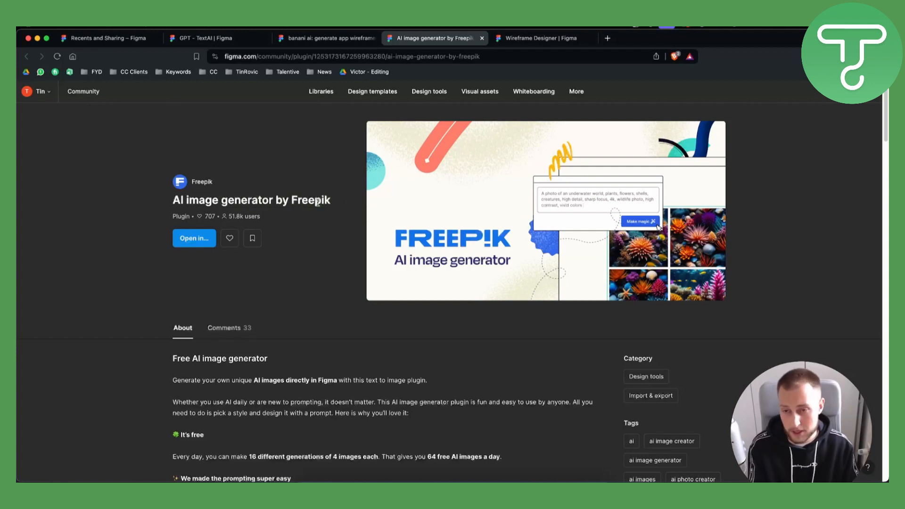
scroll(down, 3)
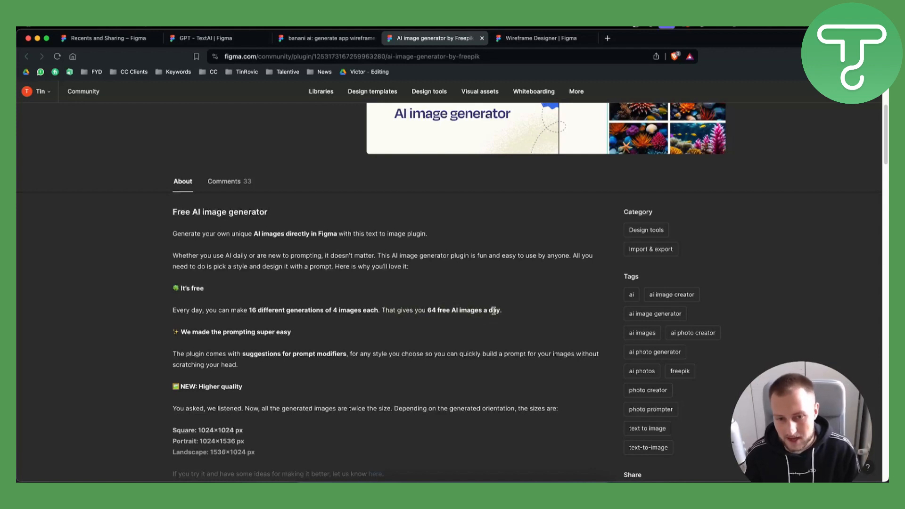
mouse_move(282, 342)
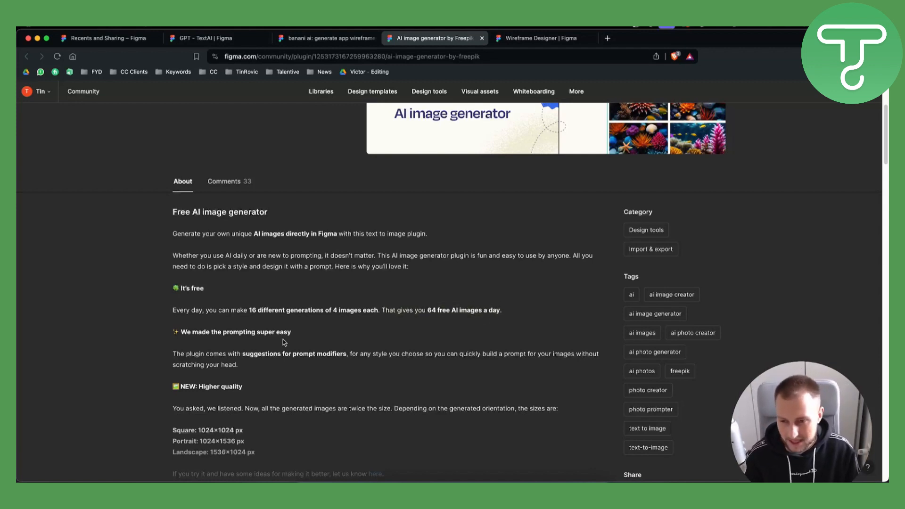
scroll(down, 3)
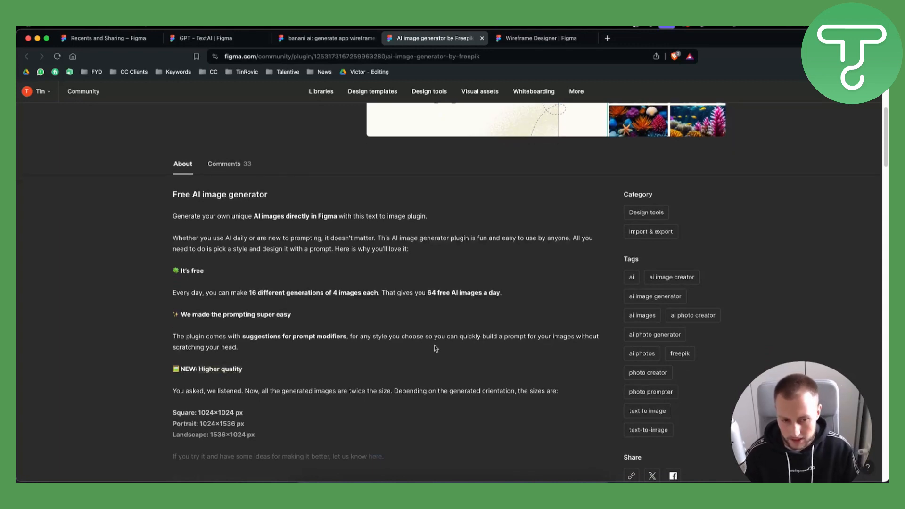
scroll(up, 3)
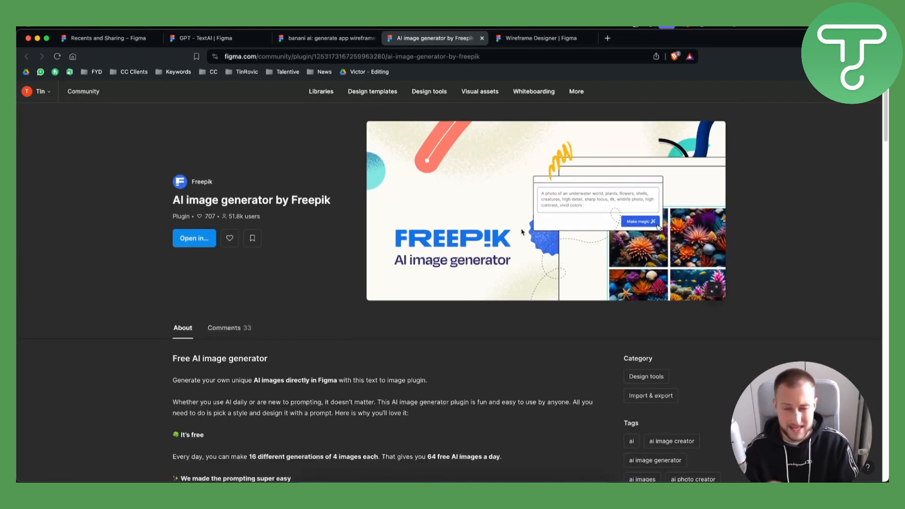
Step: Review Chenmu Wu's Wireframe Designer description and similar plugins, after briefly checking banani ai
click(537, 38)
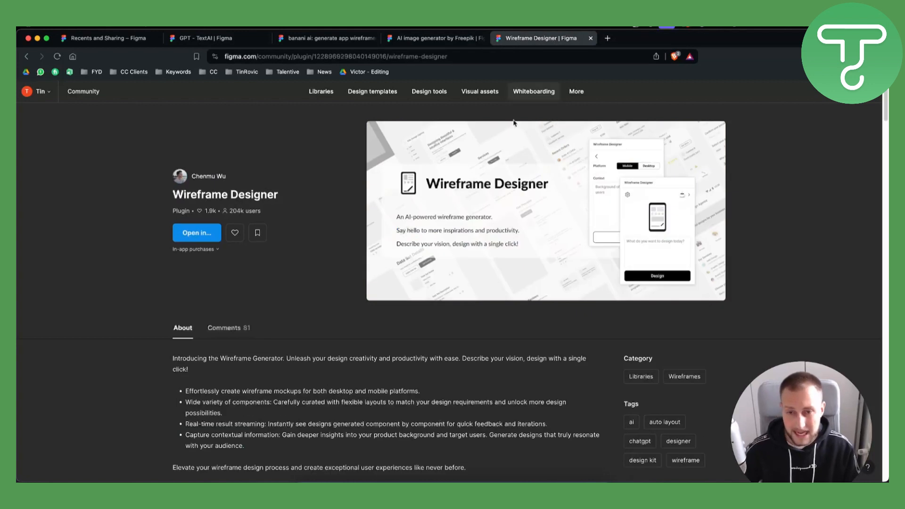
mouse_move(296, 168)
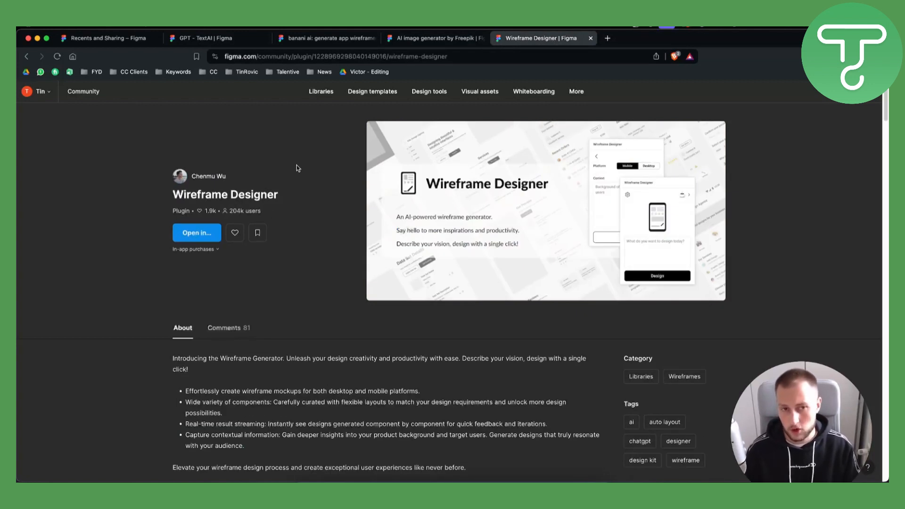
click(324, 39)
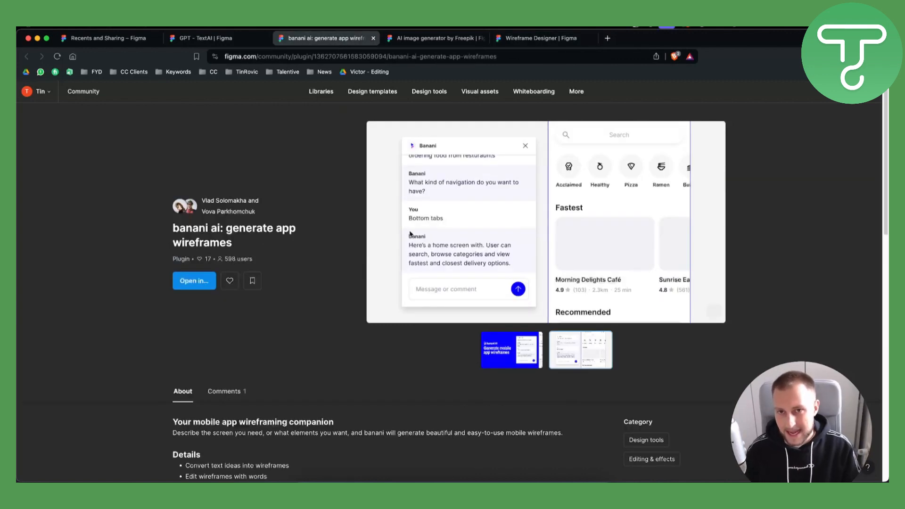
click(539, 38)
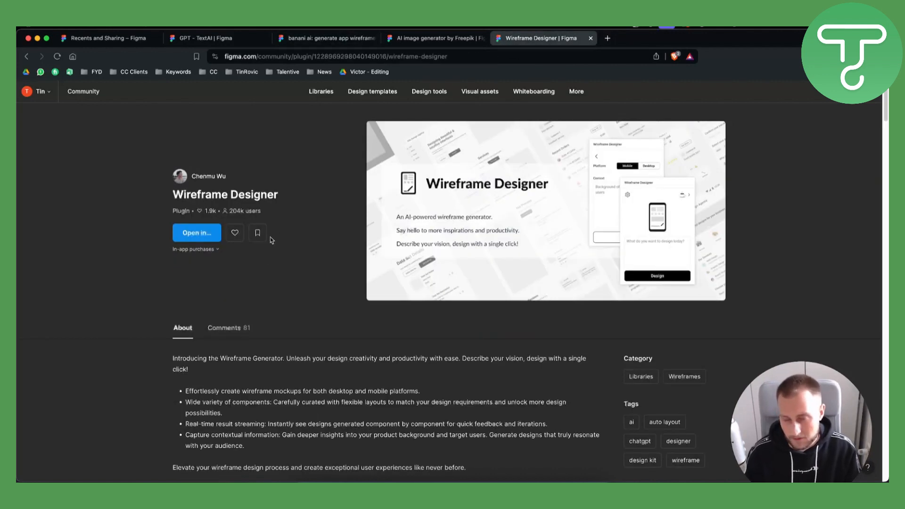
mouse_move(322, 227)
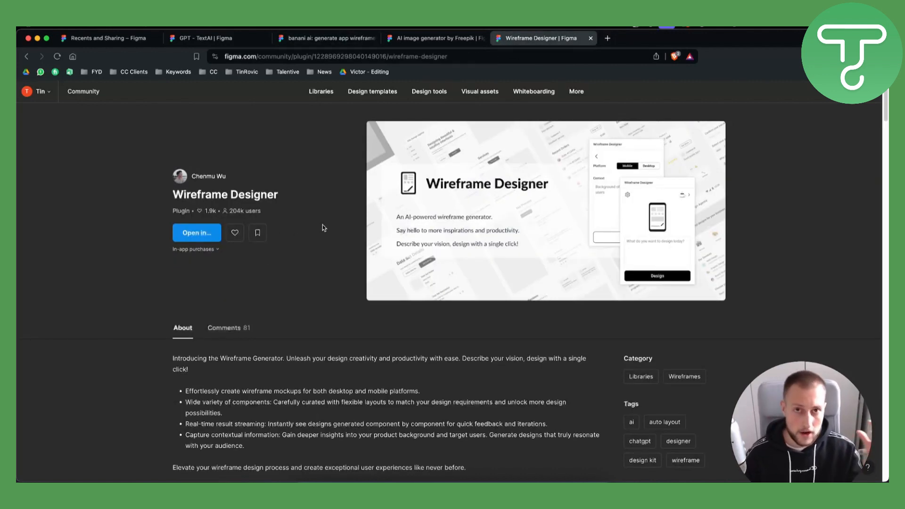
scroll(down, 3)
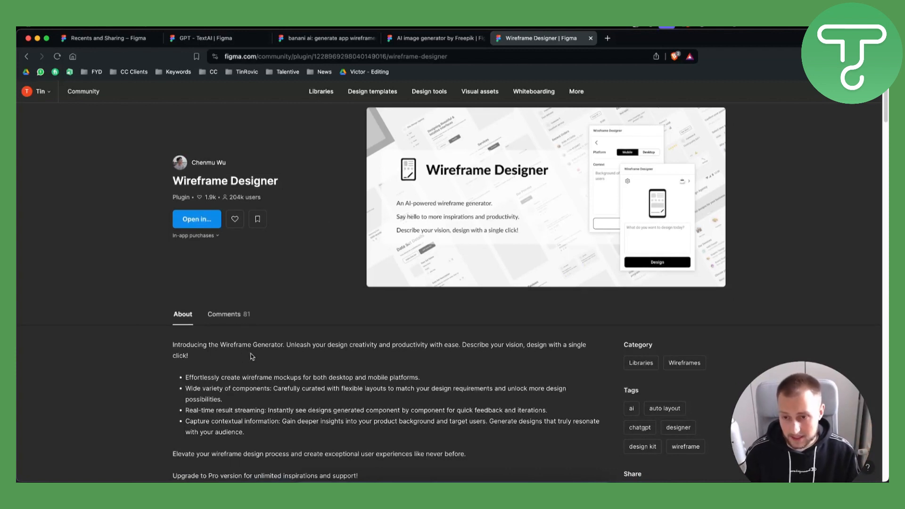
scroll(down, 3)
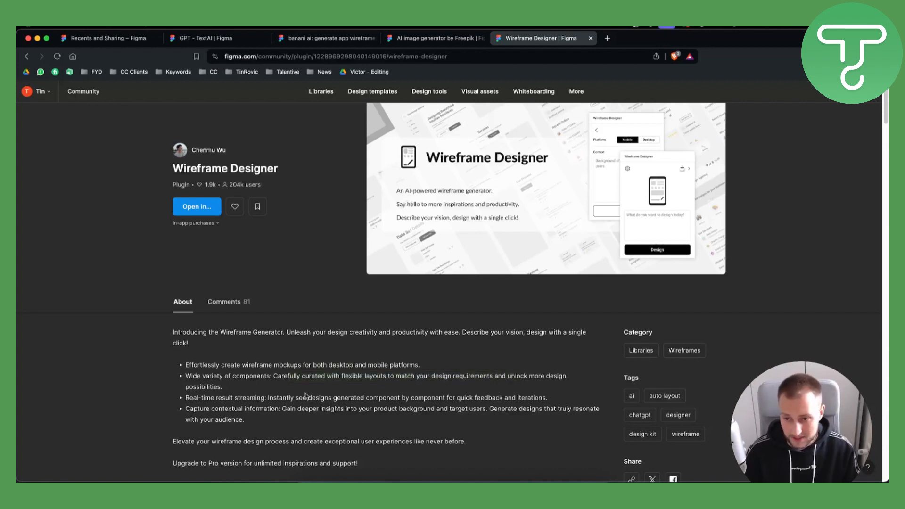
mouse_move(293, 395)
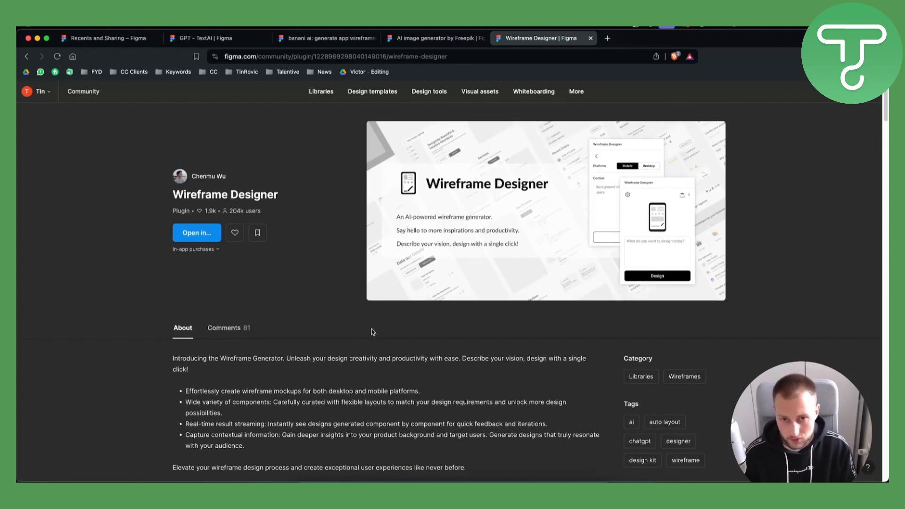
mouse_move(486, 229)
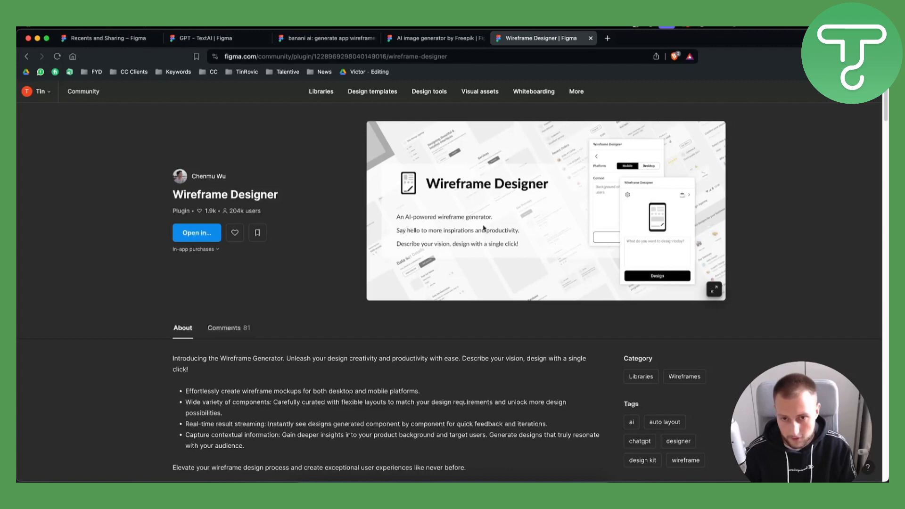
scroll(down, 3)
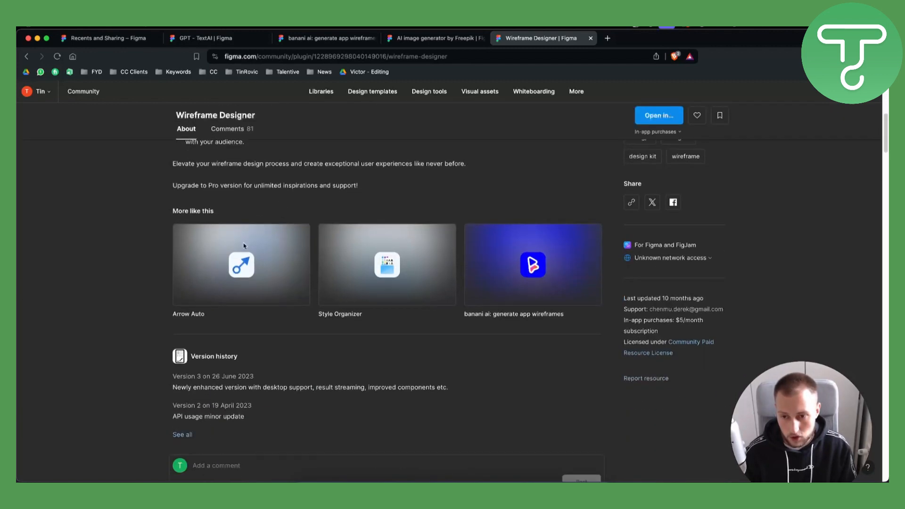
scroll(up, 3)
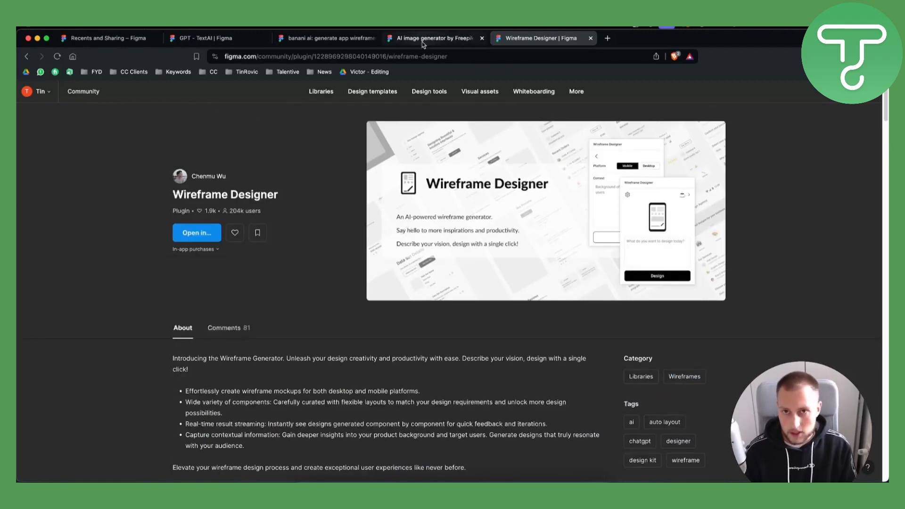
Step: Cycle through the GPT - TextAI, banani ai, Freepik and Wireframe Designer tabs, ending on Recents
click(216, 38)
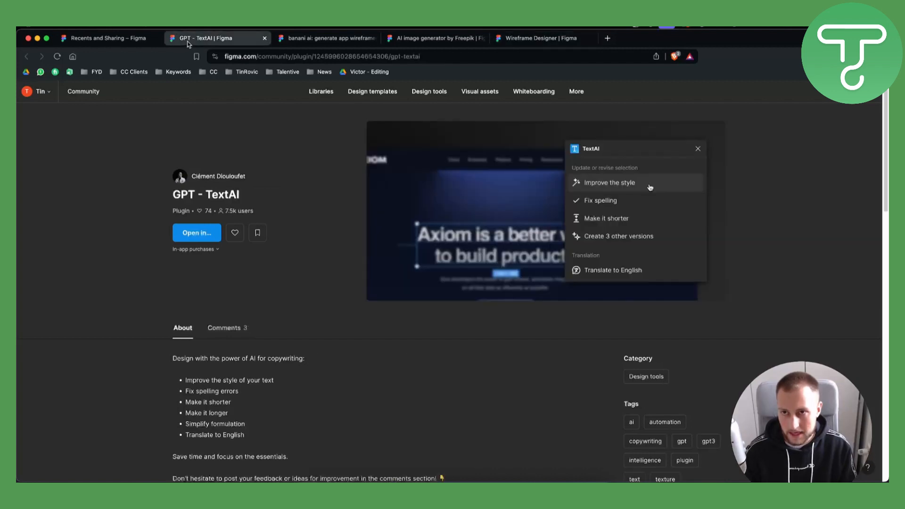
click(323, 38)
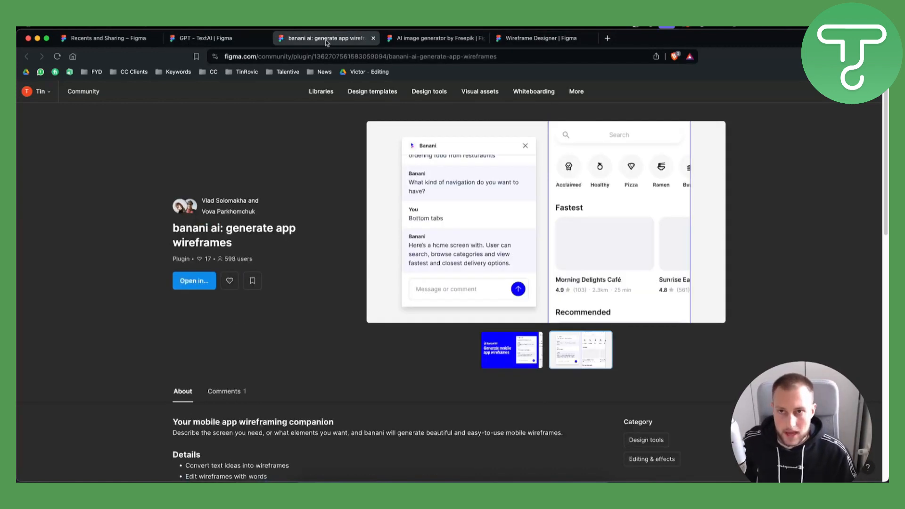
click(434, 38)
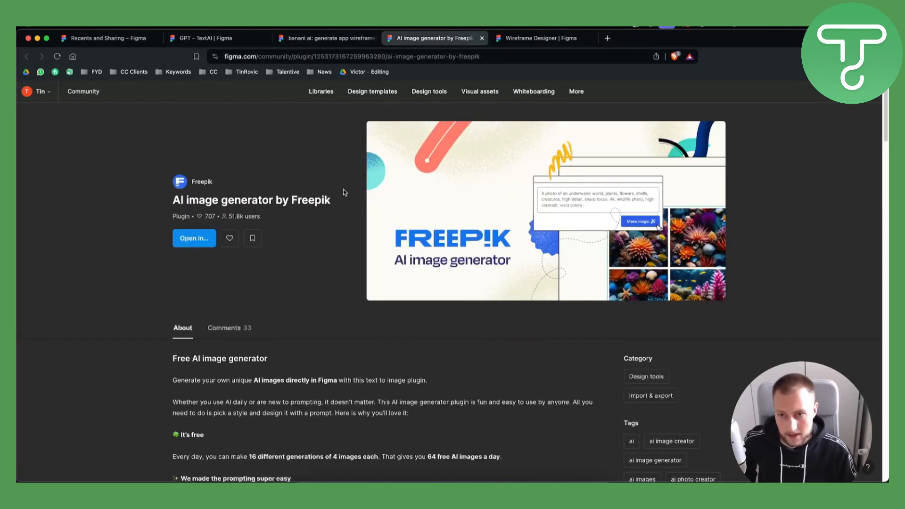
click(537, 38)
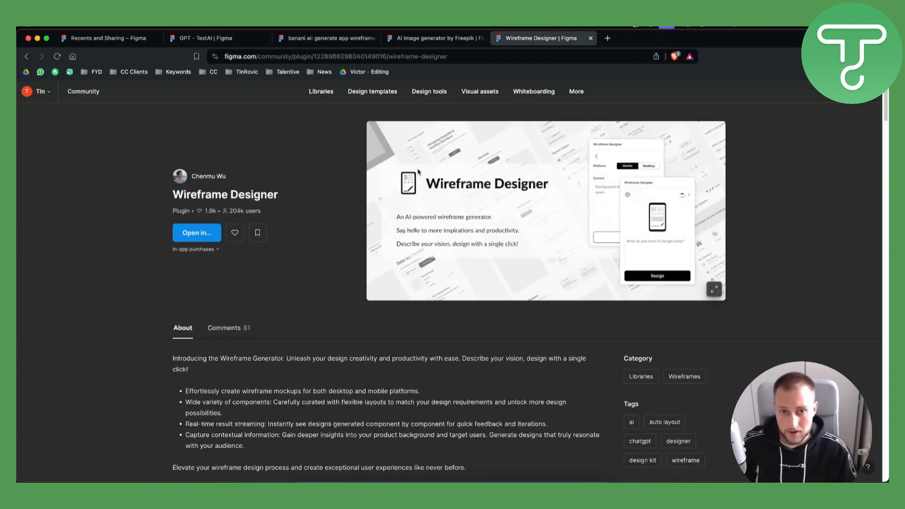
mouse_move(133, 62)
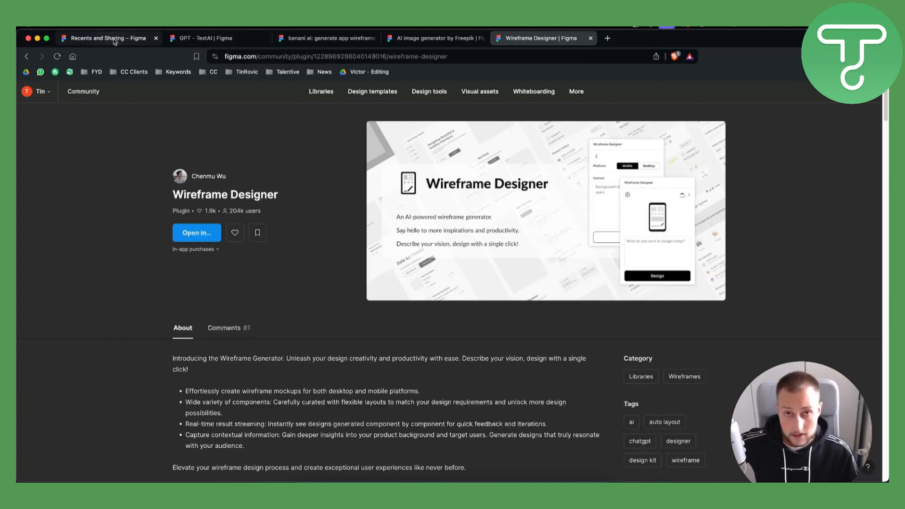
click(107, 38)
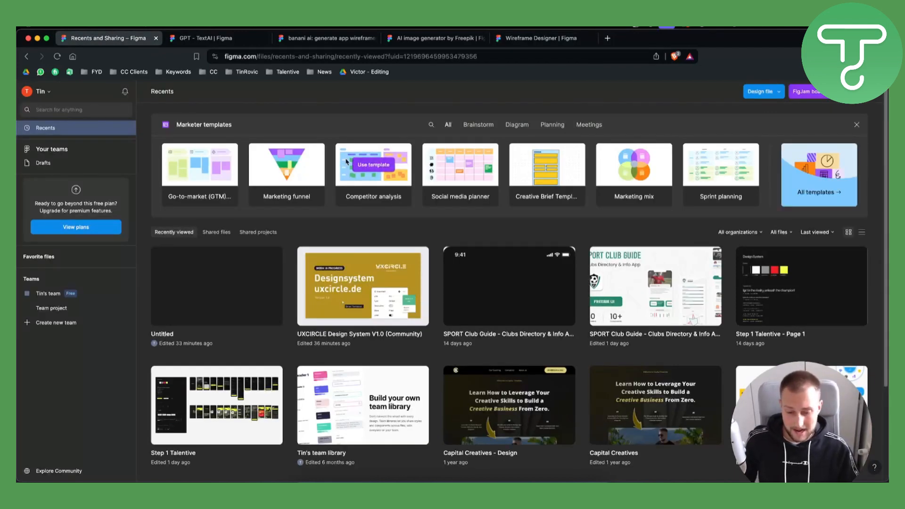